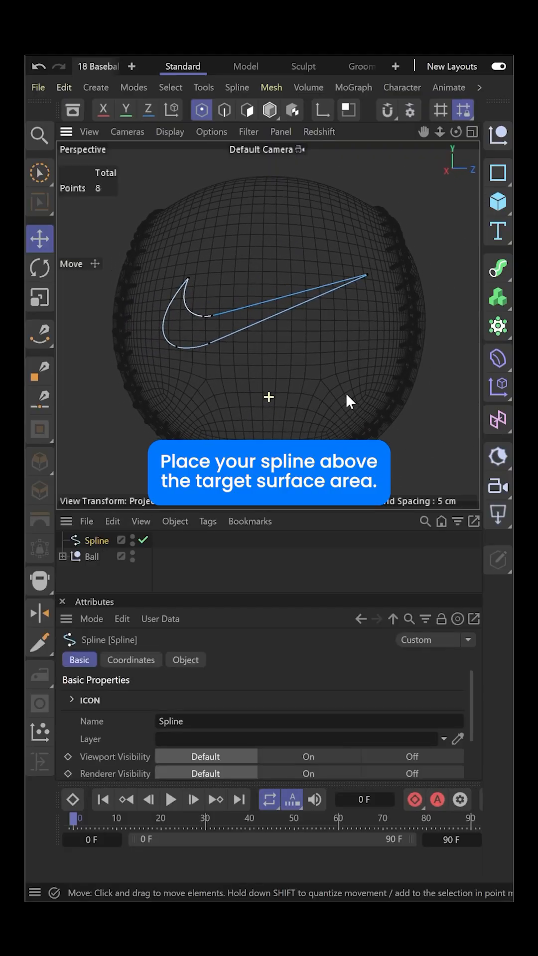
Add a MoSpline object to the scene from the MoGraph menu.
{"action": "left_click", "coordinate": [498, 324]}
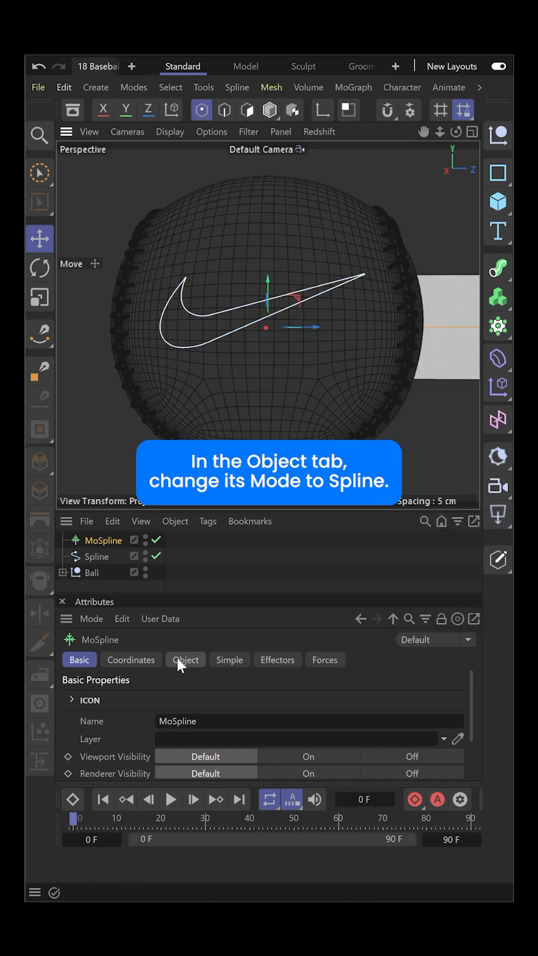
Set the MoSpline to Spline mode, Even generation, count 200 and width 0.01 cm.
{"action": "left_click", "coordinate": [185, 659]}
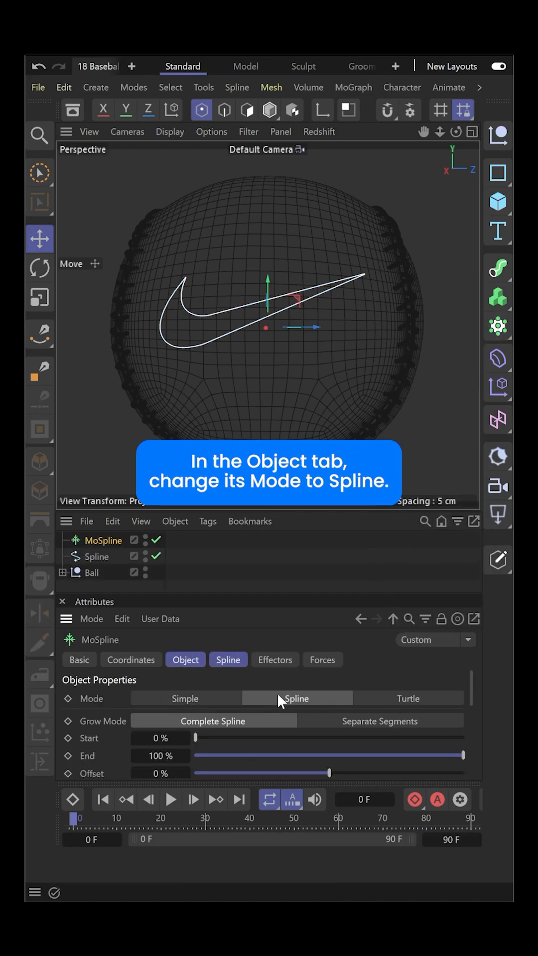
{"action": "left_click", "coordinate": [228, 659]}
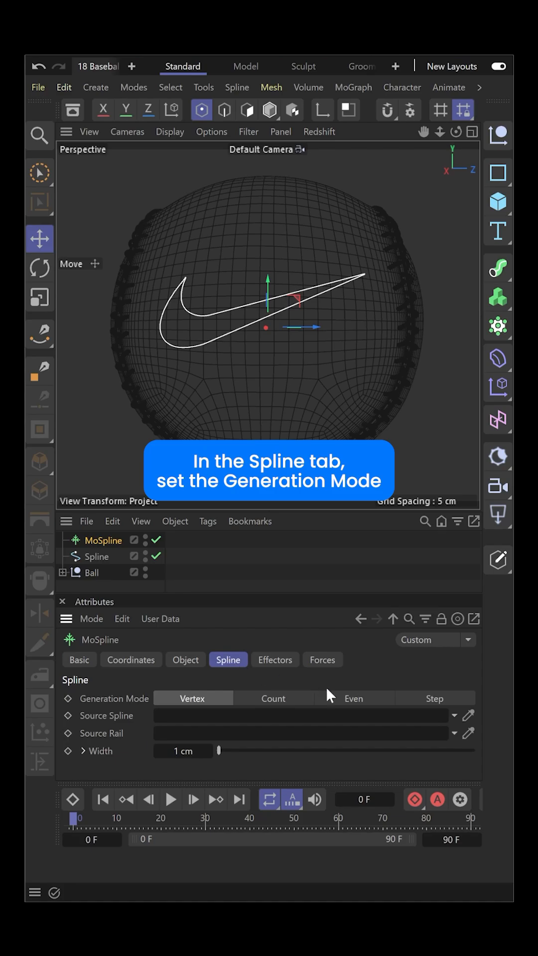
{"action": "left_click", "coordinate": [354, 698]}
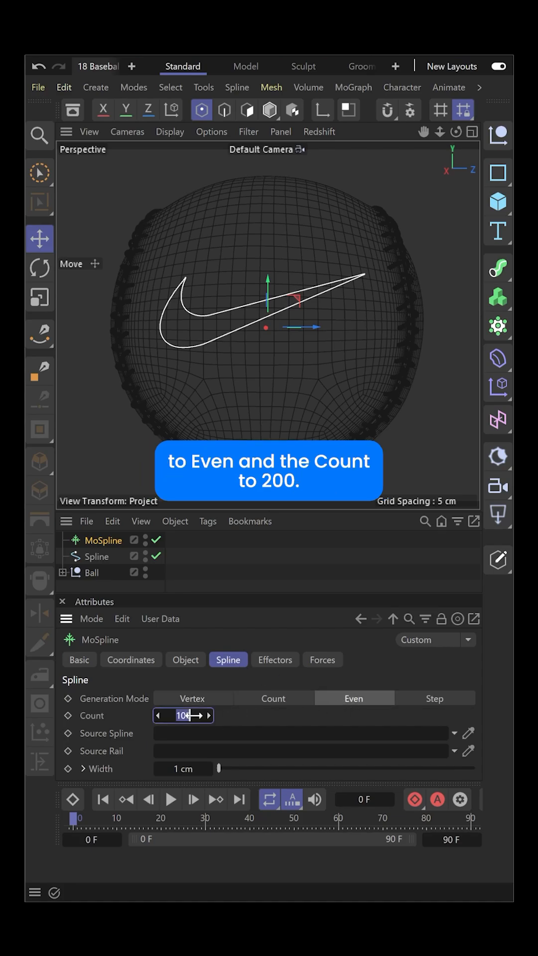
{"action": "type", "text": "200"}
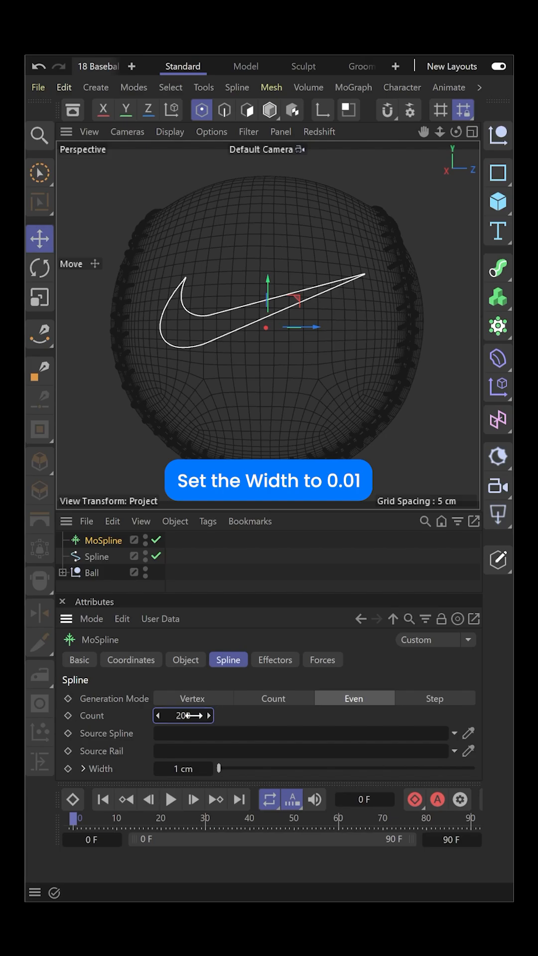
{"action": "left_click", "coordinate": [182, 768]}
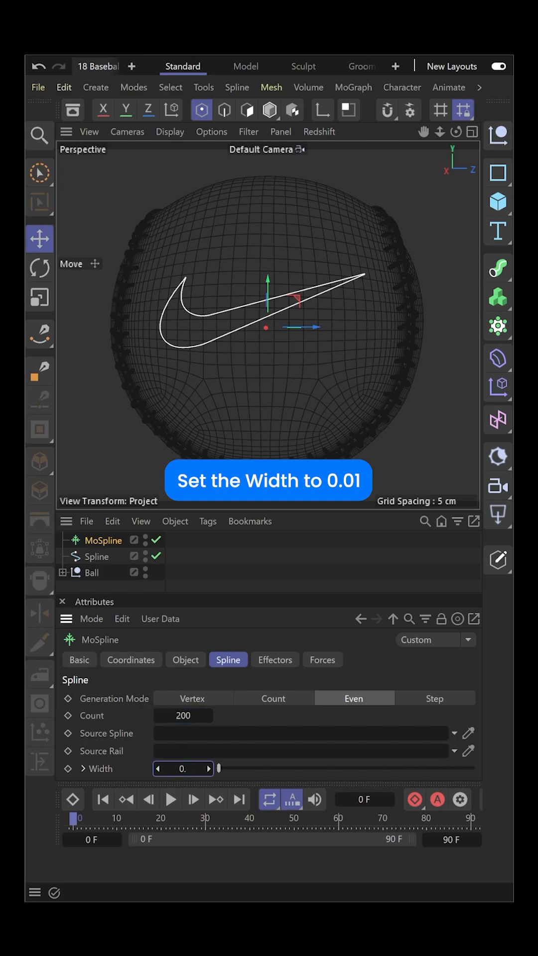
{"action": "type", "text": "0.01 cm"}
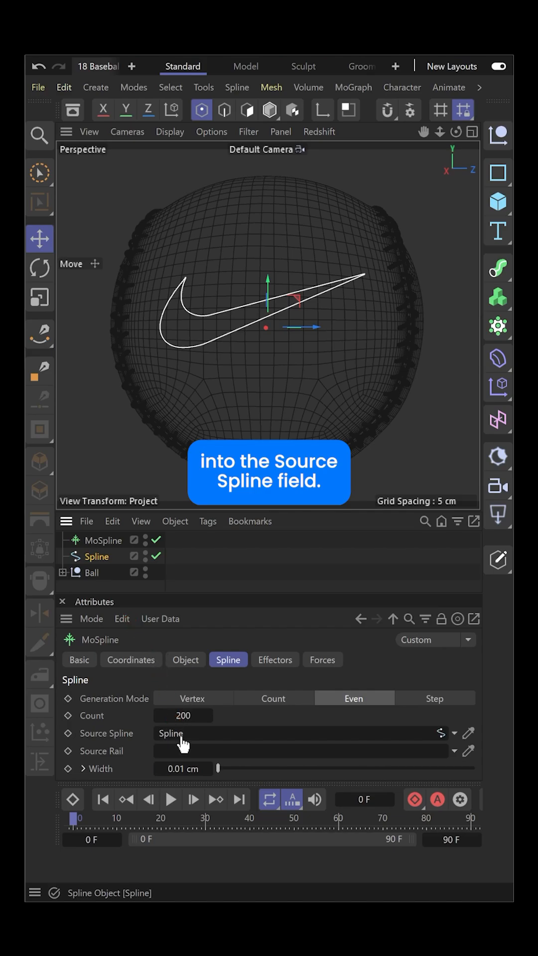
Make the MoSpline editable as a Bezier spline and hide the original swoosh spline.
{"action": "left_click", "coordinate": [100, 540]}
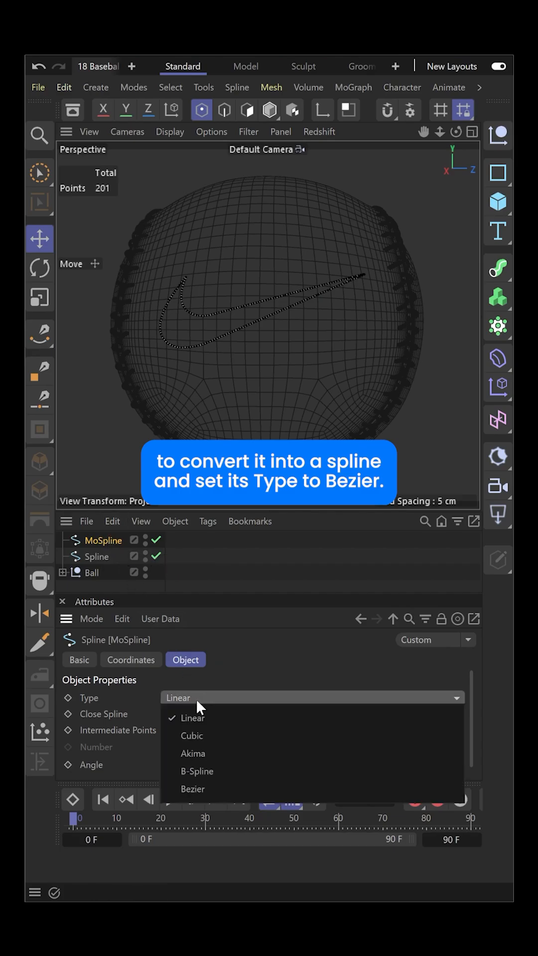
{"action": "left_click", "coordinate": [192, 788]}
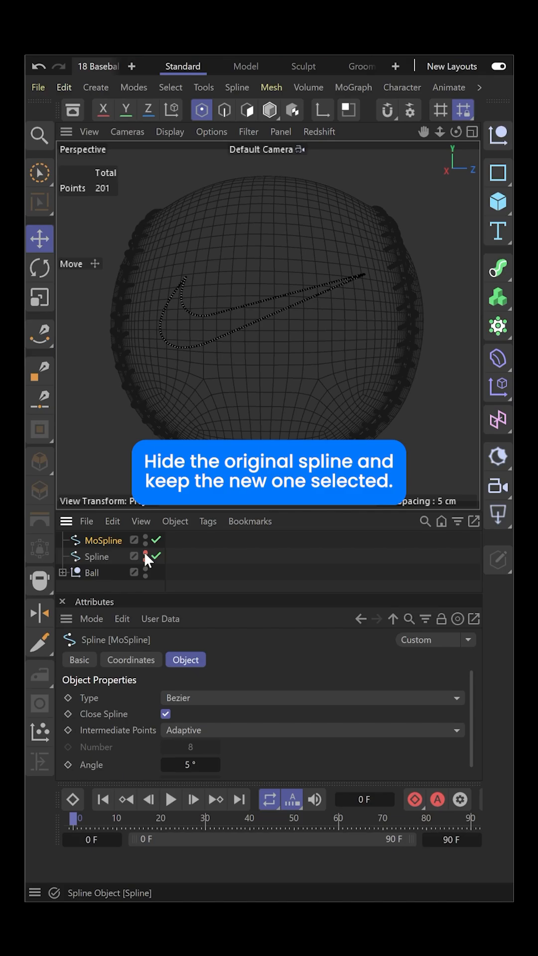
{"action": "left_click", "coordinate": [237, 88]}
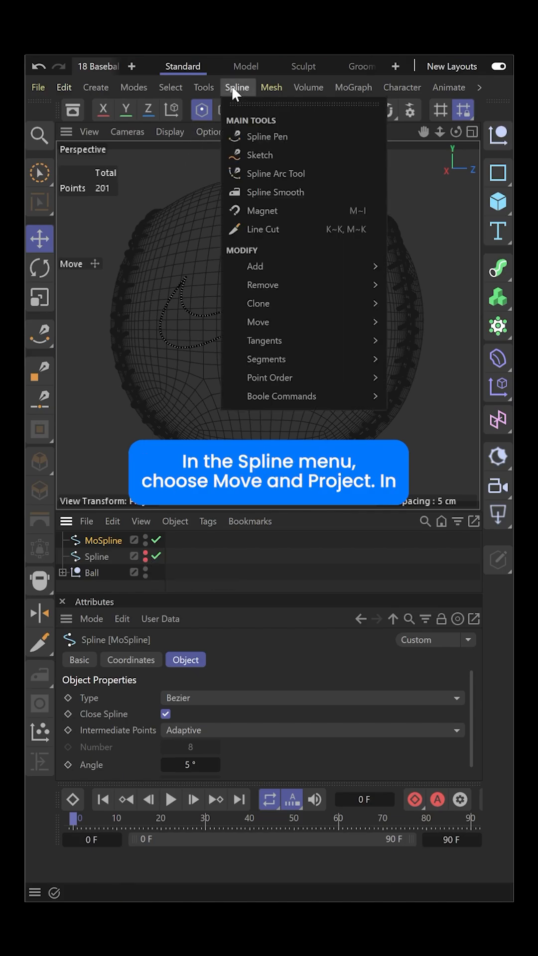
{"action": "mouse_move", "coordinate": [258, 322]}
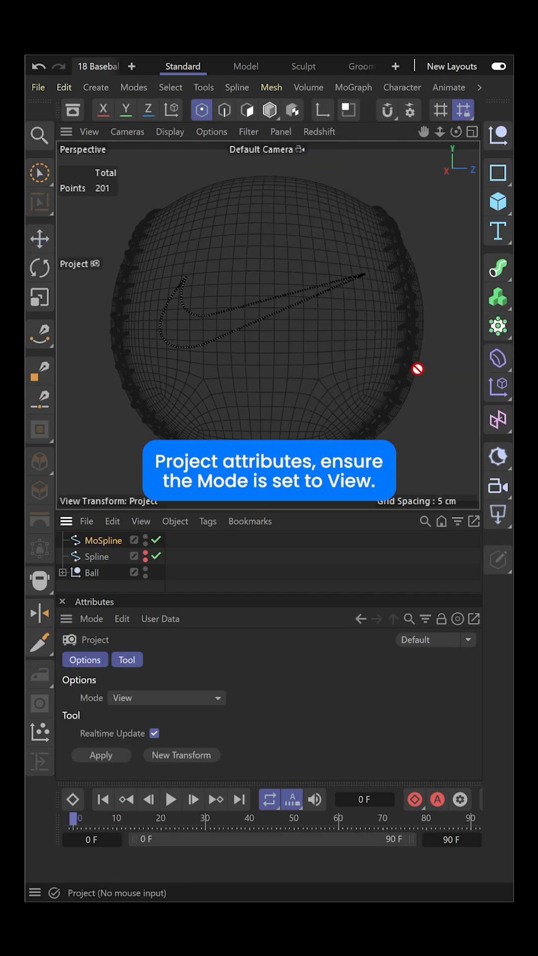
Project the swoosh onto the ball in View mode and add a Circle as the Sweep profile.
{"action": "left_click", "coordinate": [166, 697]}
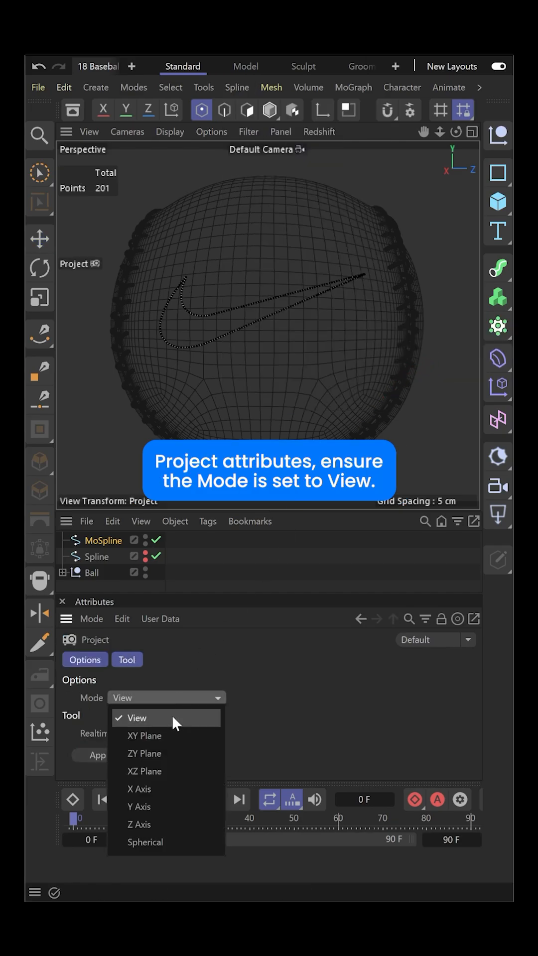
{"action": "left_click", "coordinate": [137, 718]}
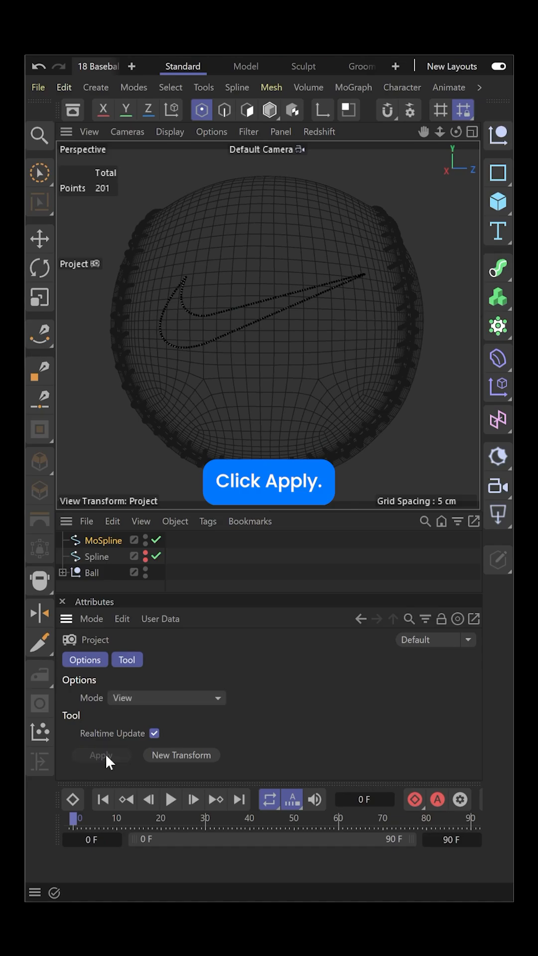
{"action": "left_click", "coordinate": [498, 172]}
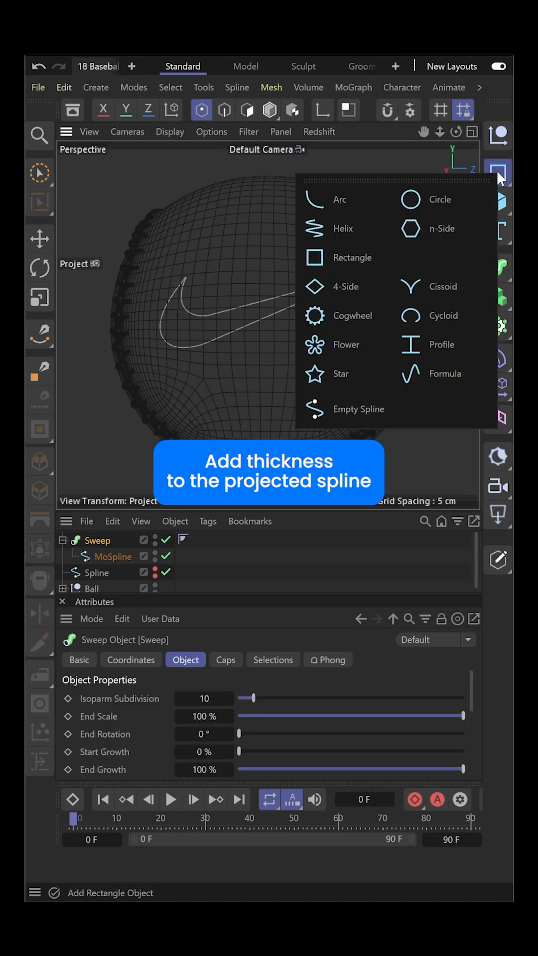
{"action": "left_click", "coordinate": [439, 199]}
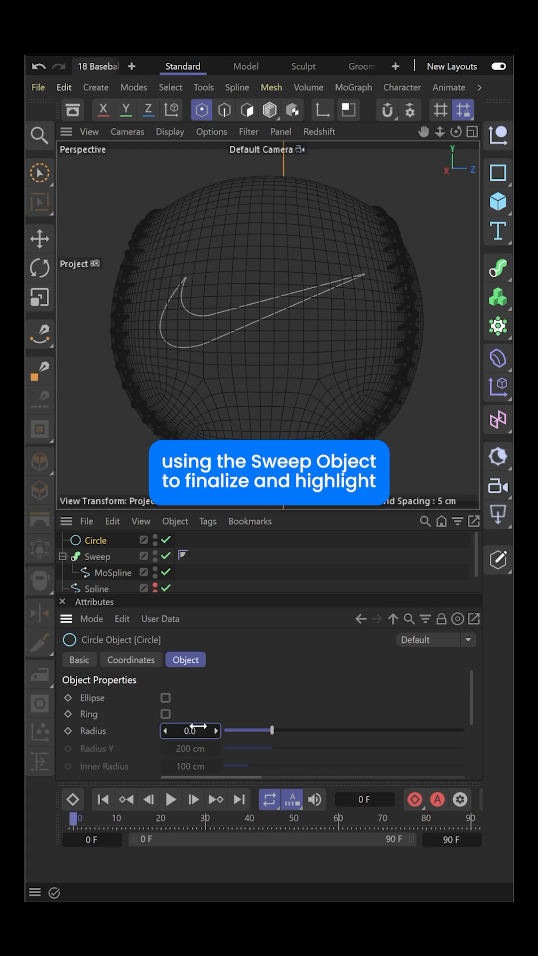